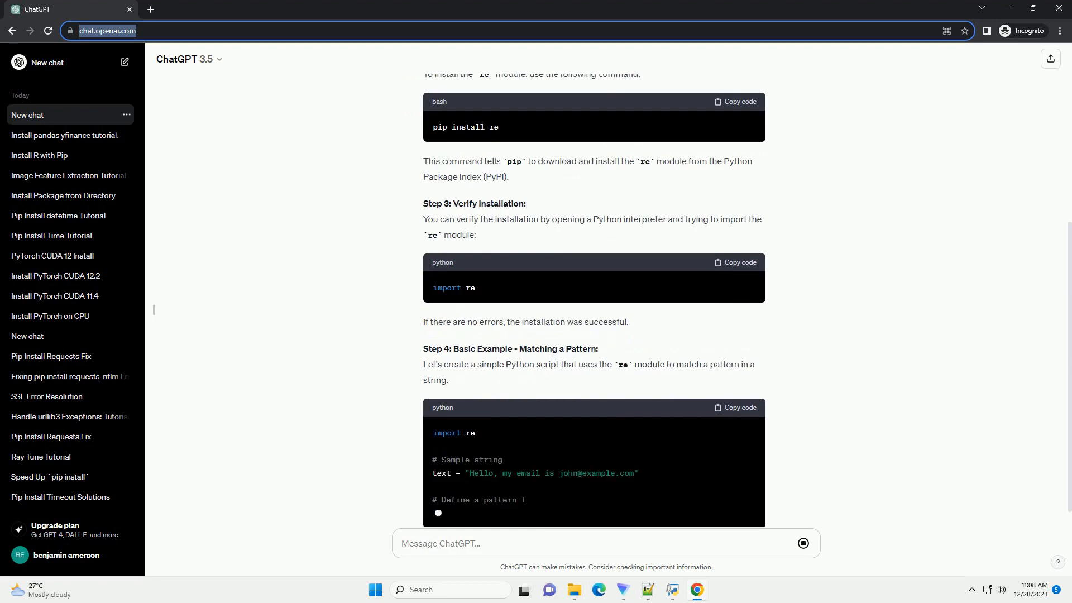
{"action": "scroll", "scroll_direction": "down", "scroll_amount": 3}
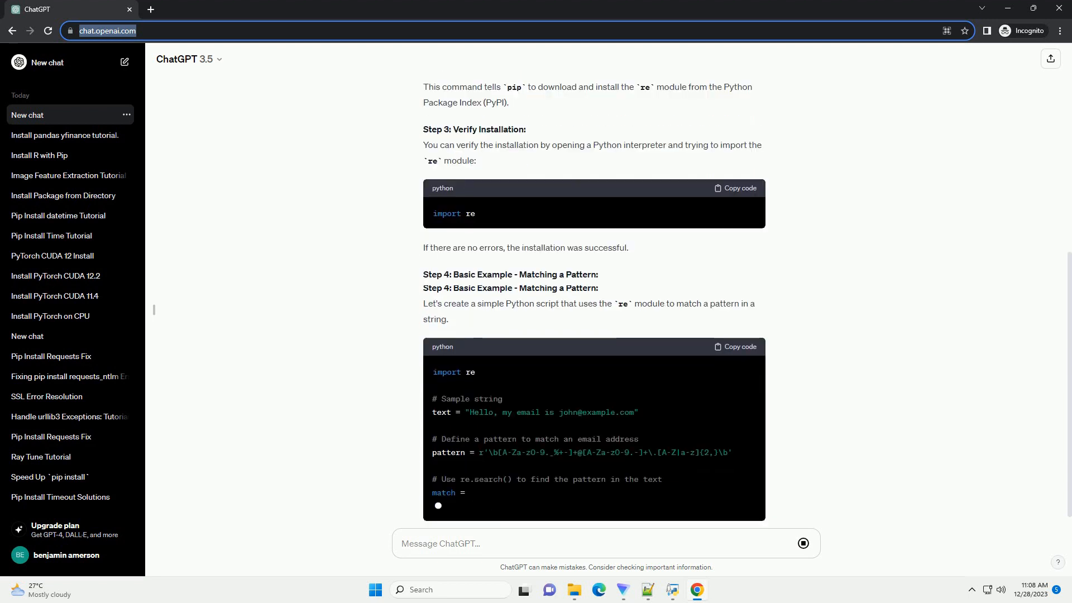
{"action": "scroll", "scroll_direction": "down", "scroll_amount": 3}
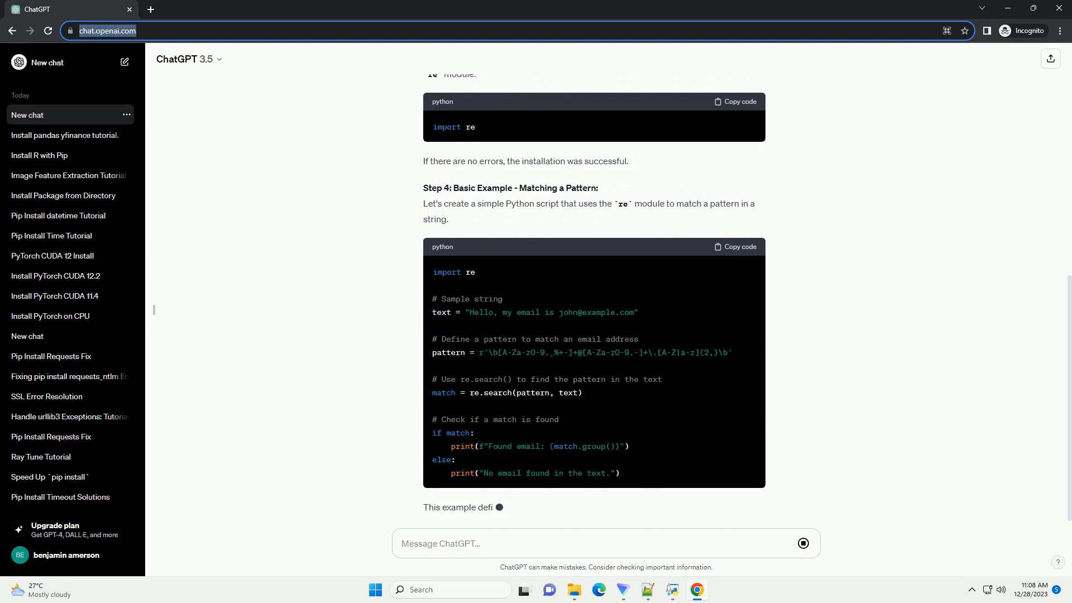
{"action": "scroll", "scroll_direction": "down", "scroll_amount": 3}
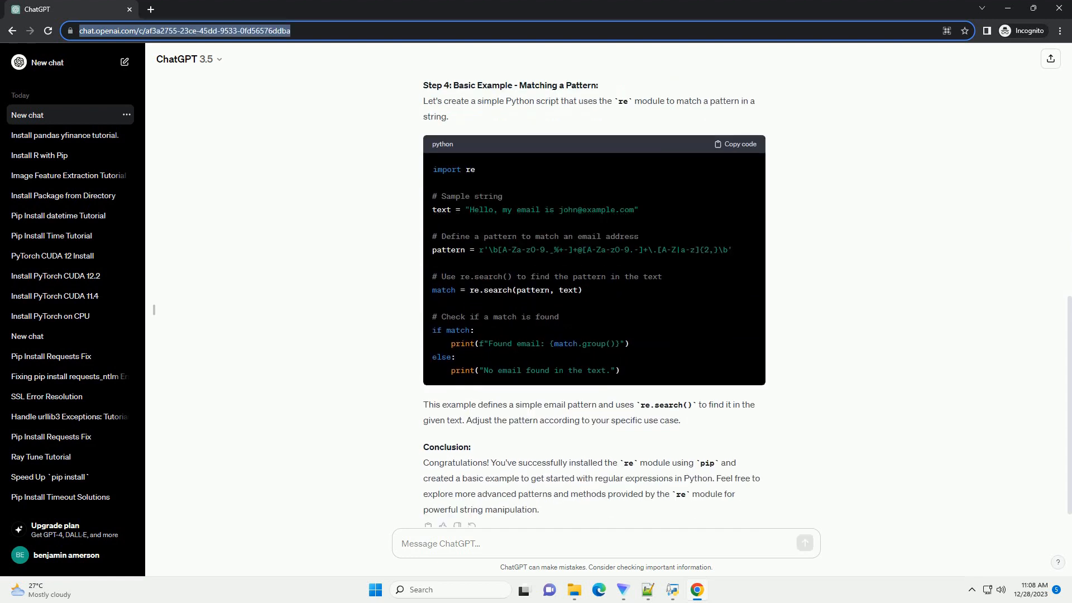
{"action": "scroll", "scroll_direction": "down", "scroll_amount": 3}
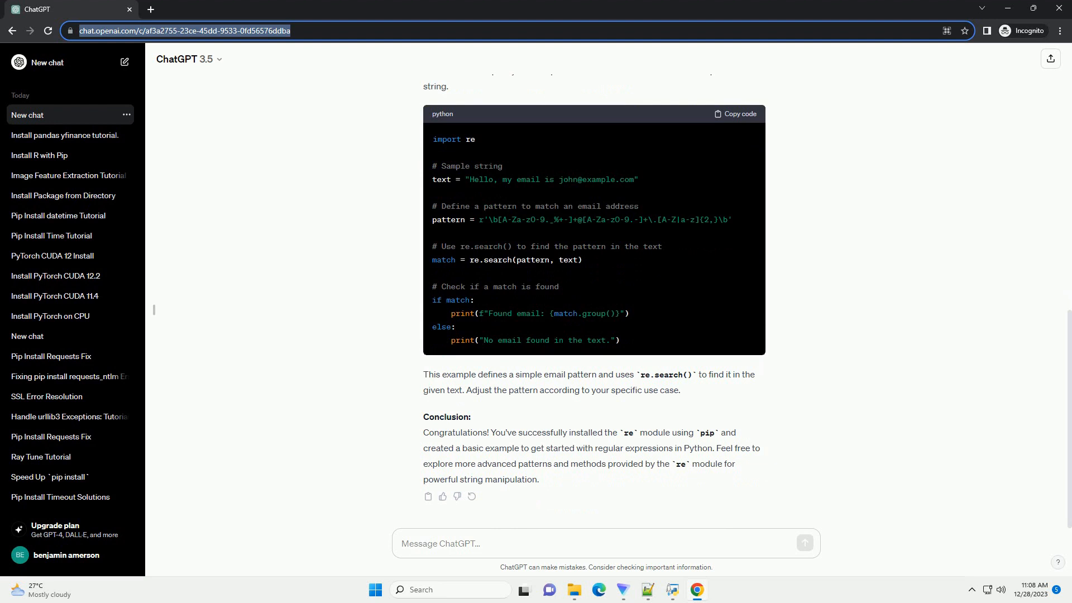